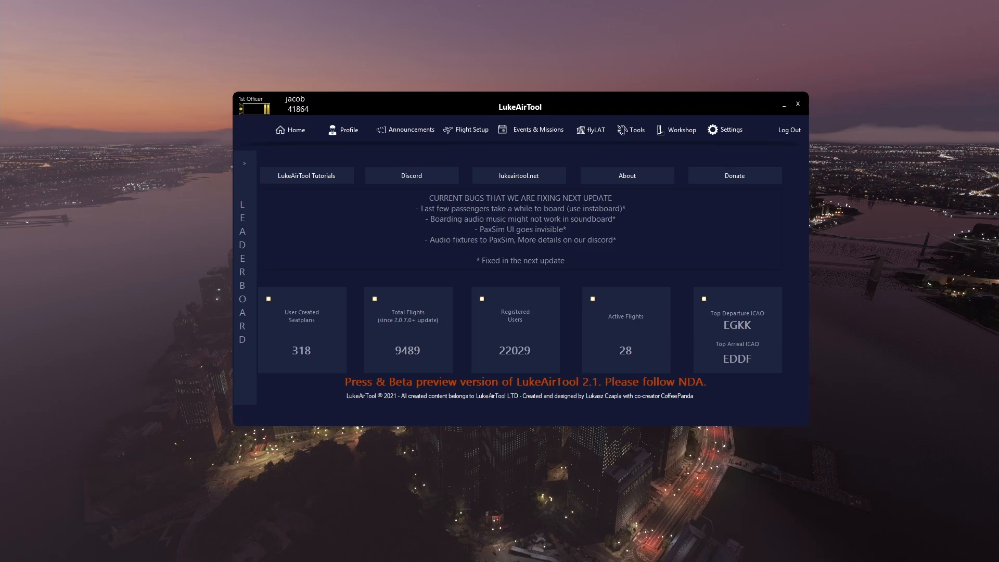
{"action": "mouse_move", "coordinate": [788, 156]}
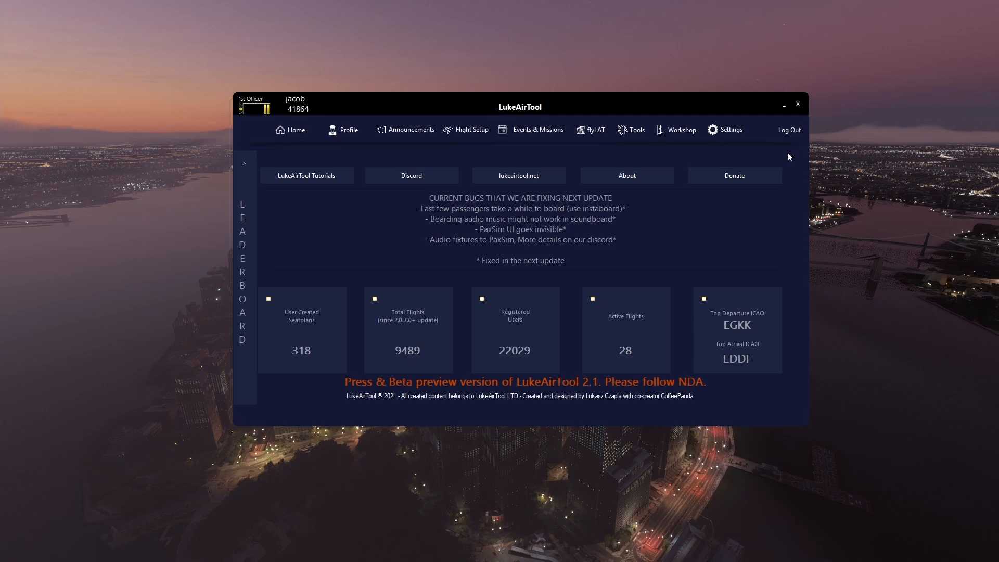
Open LukeAirTool's Settings window from the top navigation bar
{"action": "left_click", "coordinate": [724, 130]}
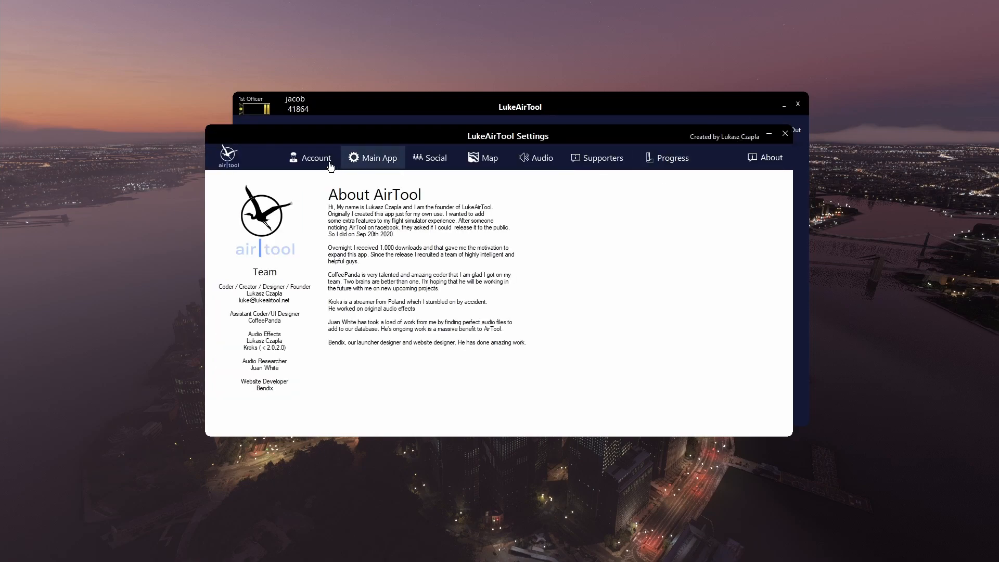
Activate the Audio+ product key on the Account page and close Settings
{"action": "left_click", "coordinate": [316, 157]}
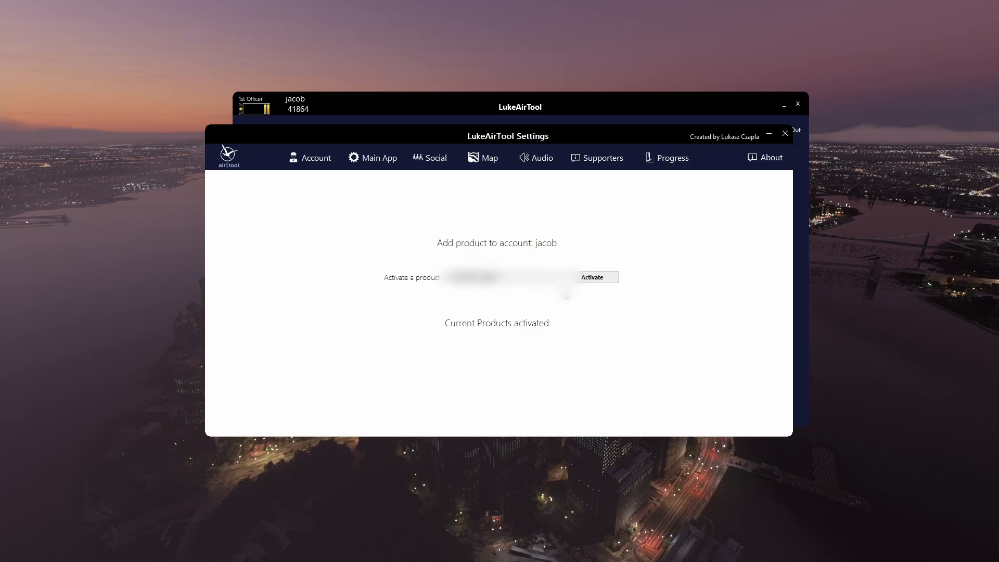
{"action": "left_click", "coordinate": [592, 276]}
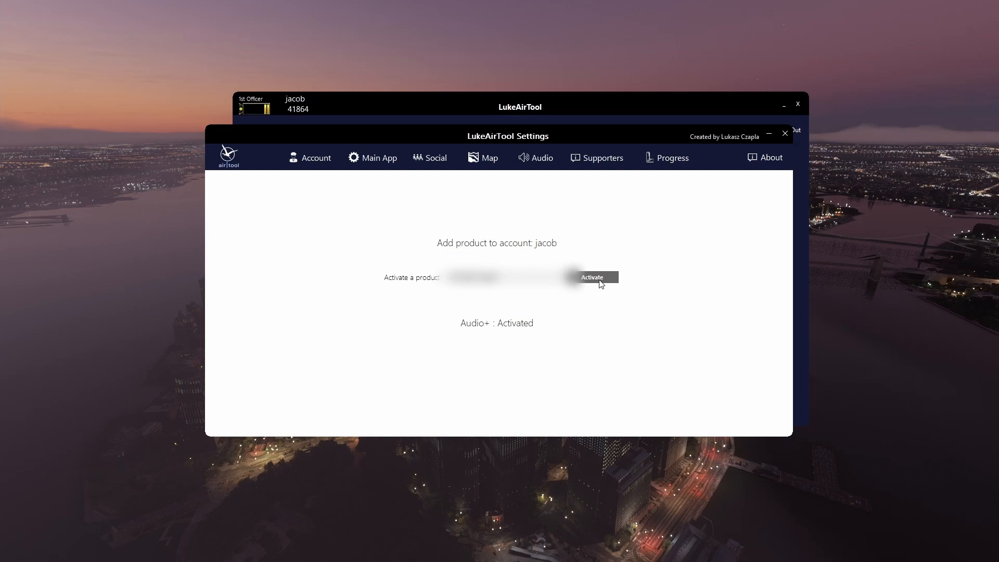
{"action": "mouse_move", "coordinate": [584, 335]}
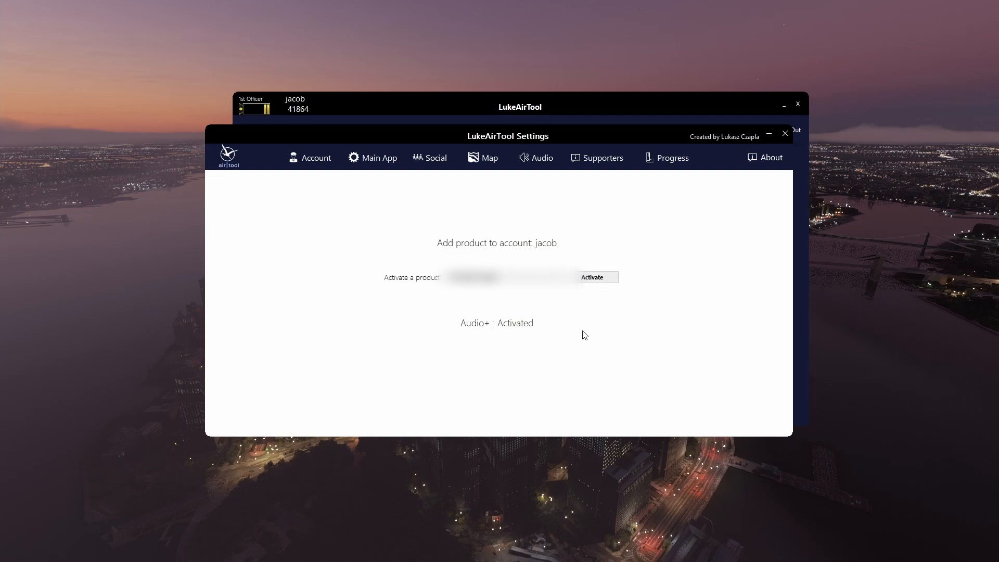
{"action": "mouse_move", "coordinate": [463, 337]}
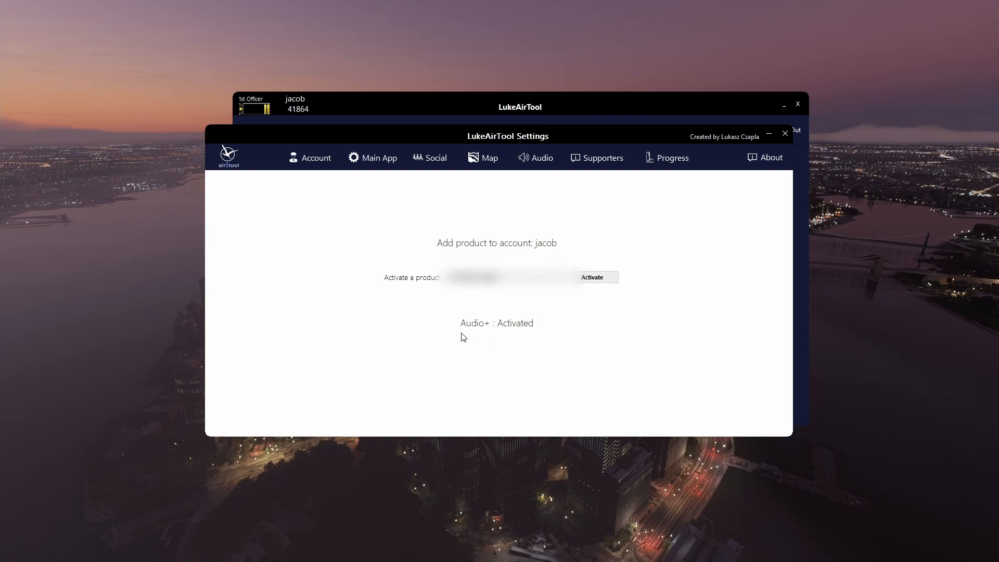
{"action": "mouse_move", "coordinate": [554, 338]}
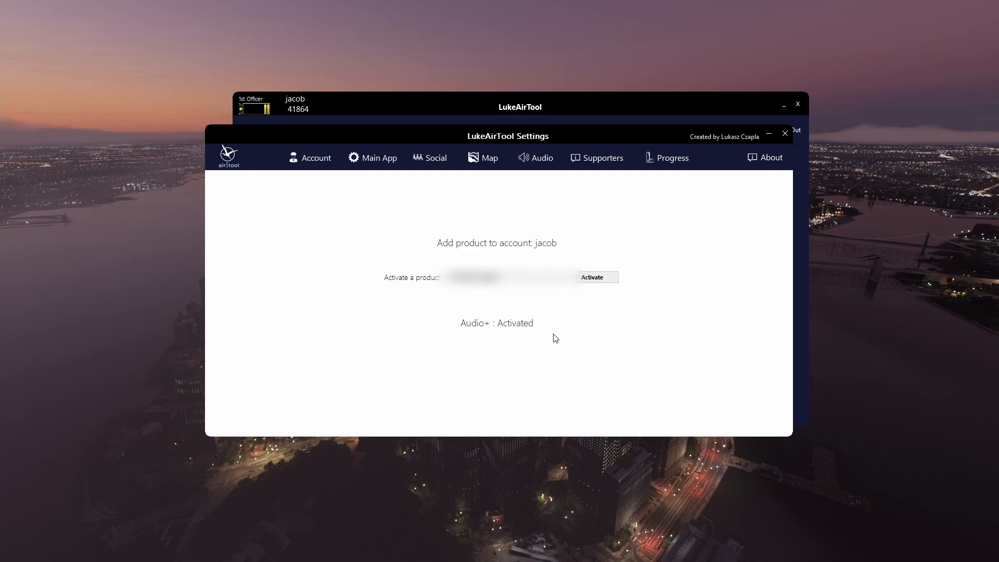
{"action": "left_click", "coordinate": [784, 133]}
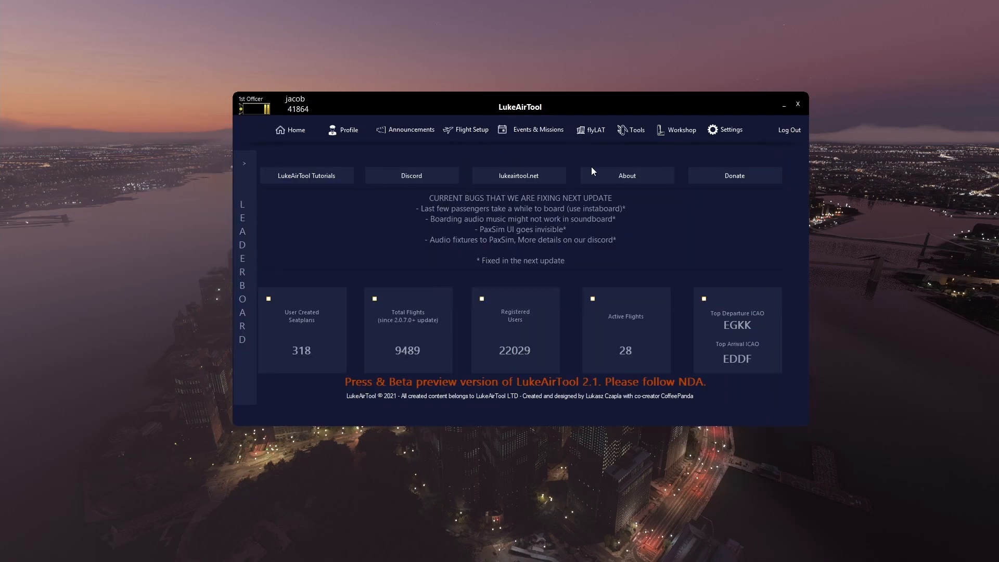
Start a Passenger flight setup and switch on Use Audio+
{"action": "left_click", "coordinate": [472, 130]}
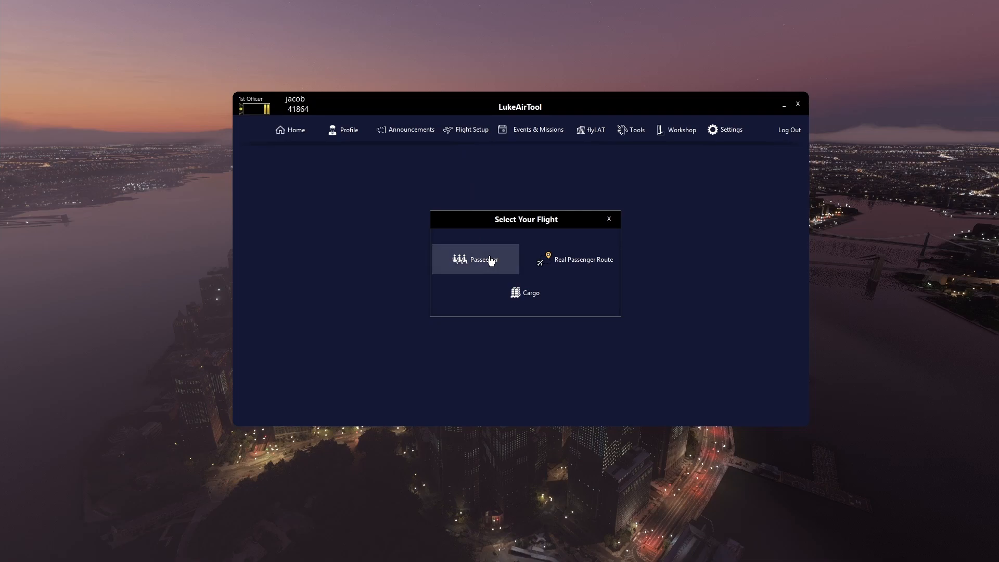
{"action": "left_click", "coordinate": [475, 258]}
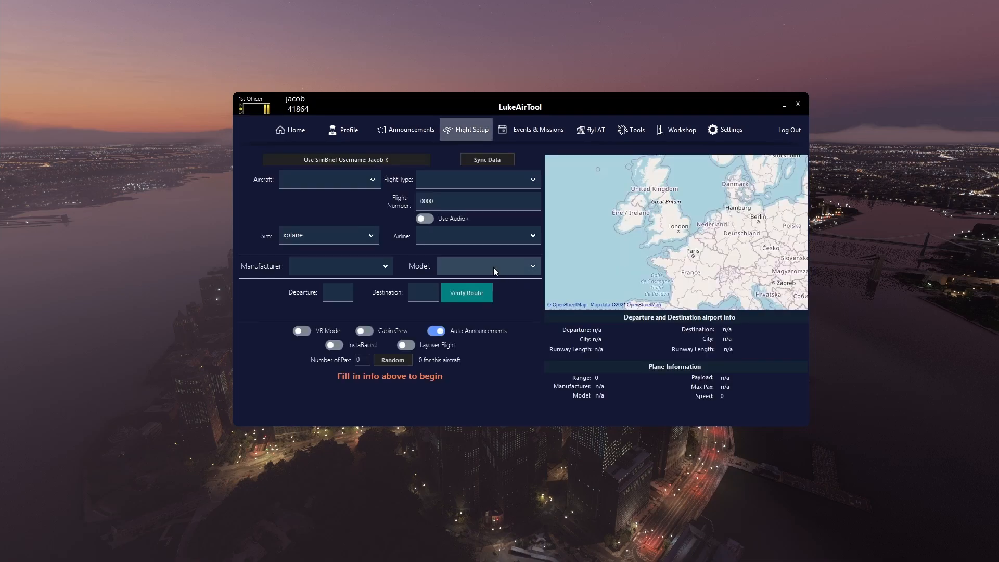
{"action": "mouse_move", "coordinate": [446, 227]}
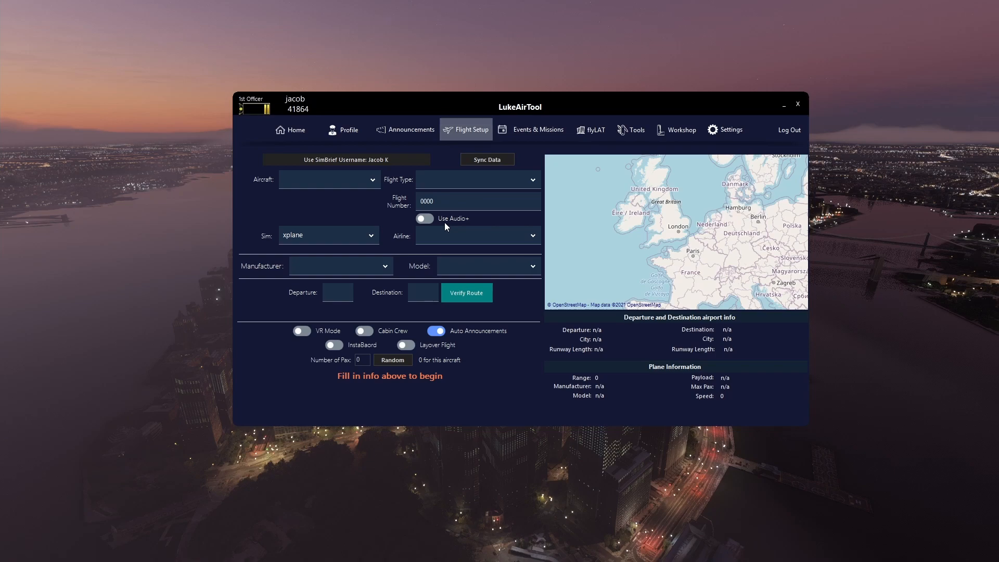
{"action": "left_click", "coordinate": [426, 218]}
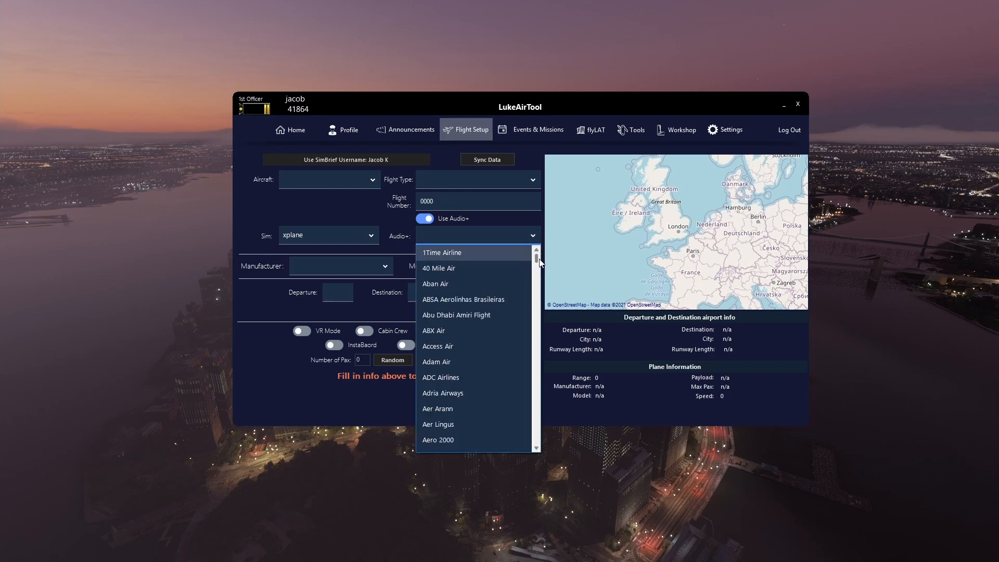
Scroll through the full Audio+ airline list in the dropdown
{"action": "scroll", "scroll_direction": "down", "scroll_amount": 3}
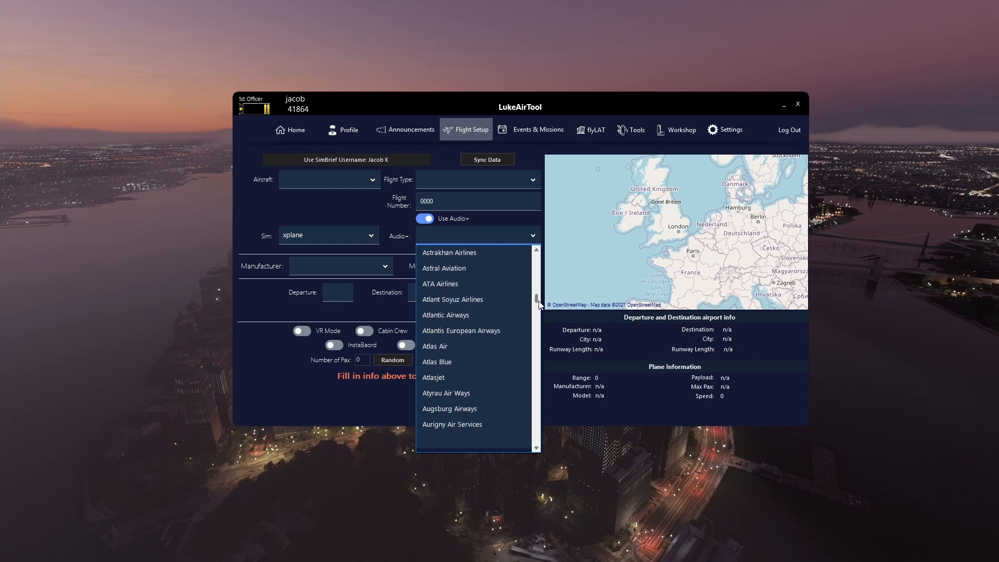
{"action": "scroll", "scroll_direction": "down", "scroll_amount": 3}
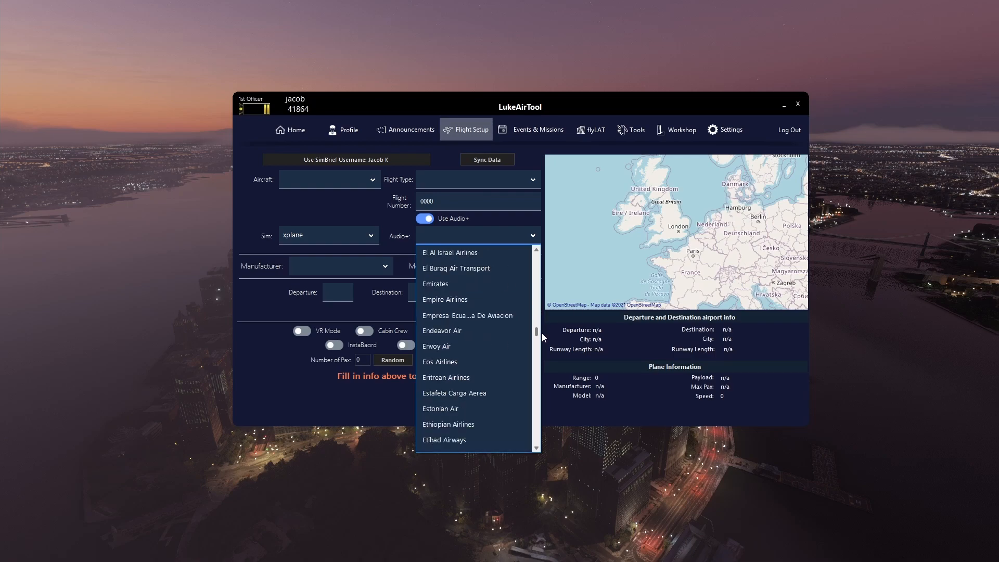
{"action": "scroll", "scroll_direction": "down", "scroll_amount": 3}
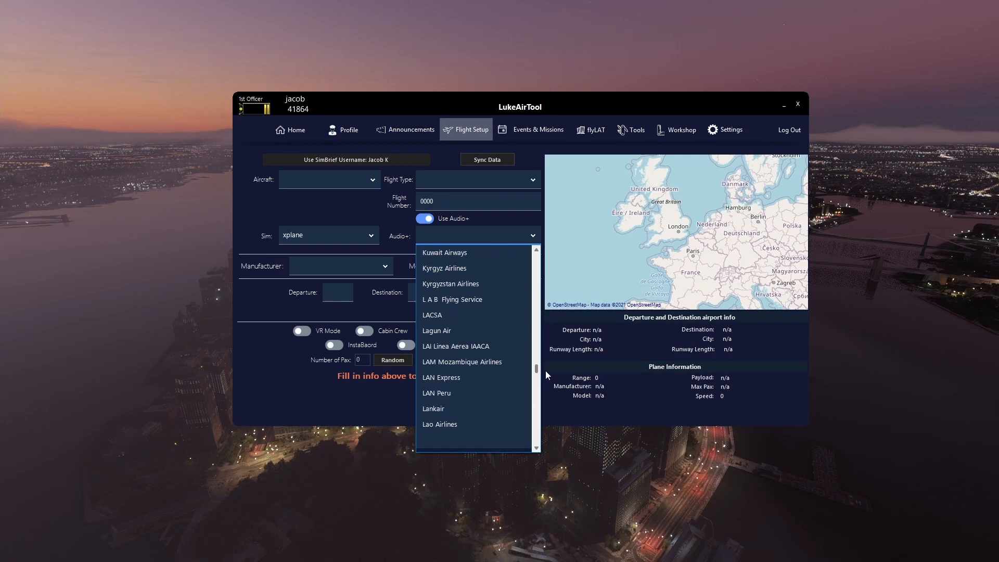
{"action": "scroll", "scroll_direction": "down", "scroll_amount": 3}
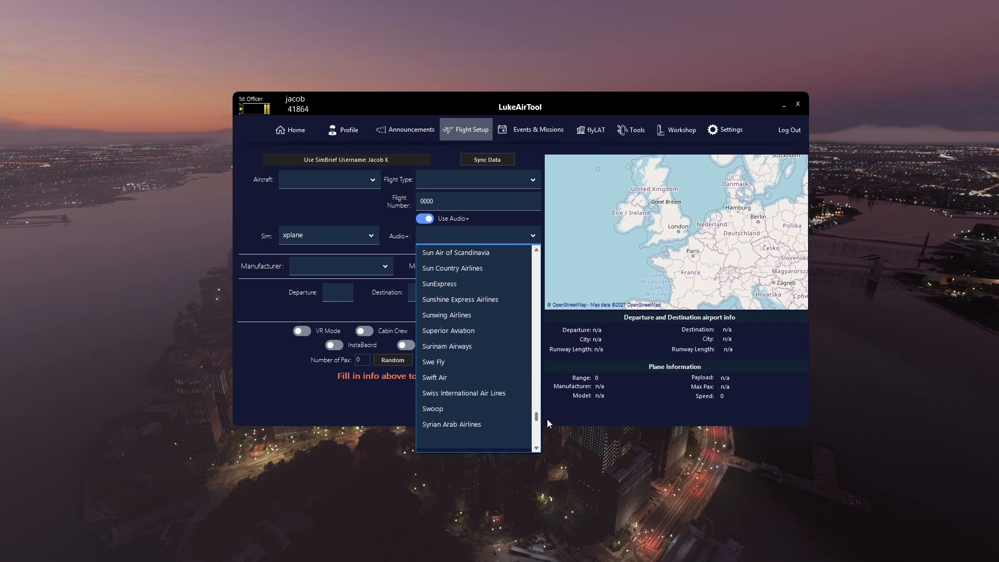
{"action": "scroll", "scroll_direction": "down", "scroll_amount": 3}
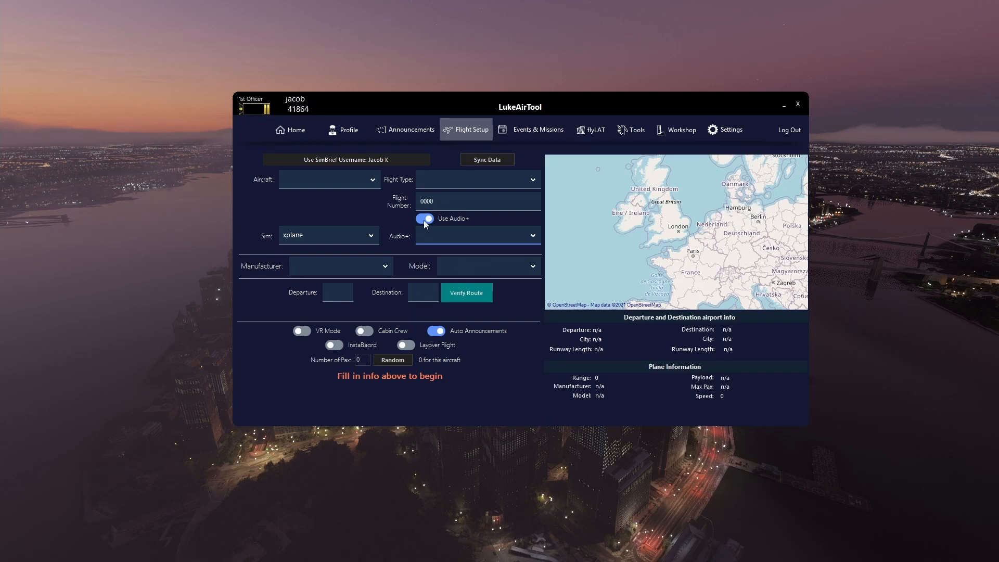
Turn off Use Audio+ and browse the standard Airline dropdown list
{"action": "left_click", "coordinate": [425, 218]}
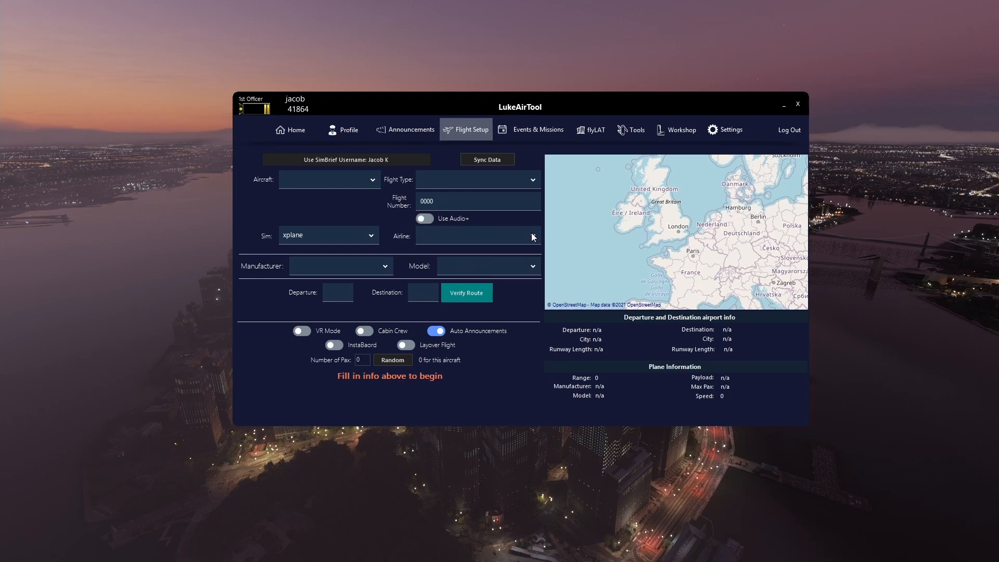
{"action": "left_click", "coordinate": [531, 237]}
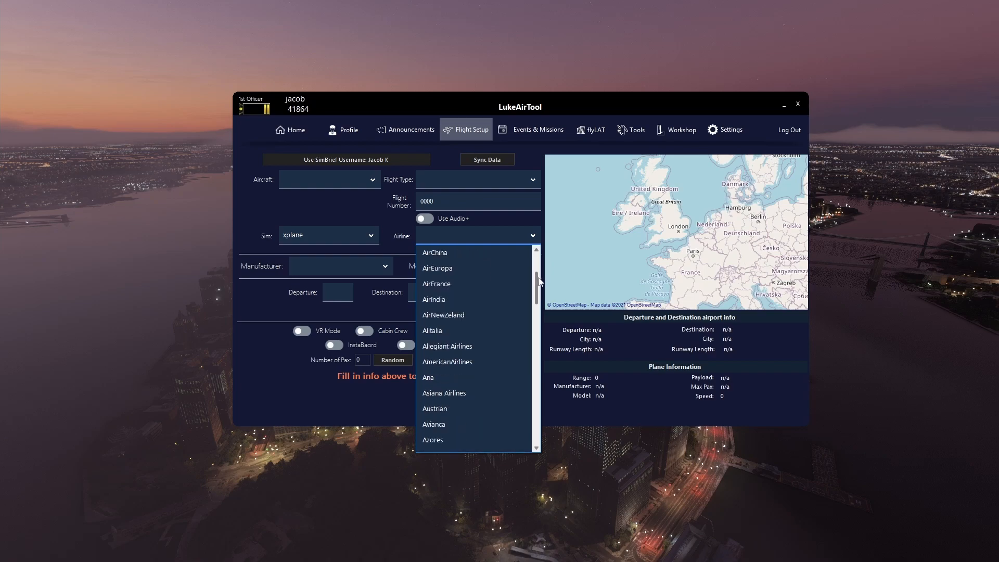
{"action": "scroll", "scroll_direction": "down", "scroll_amount": 3}
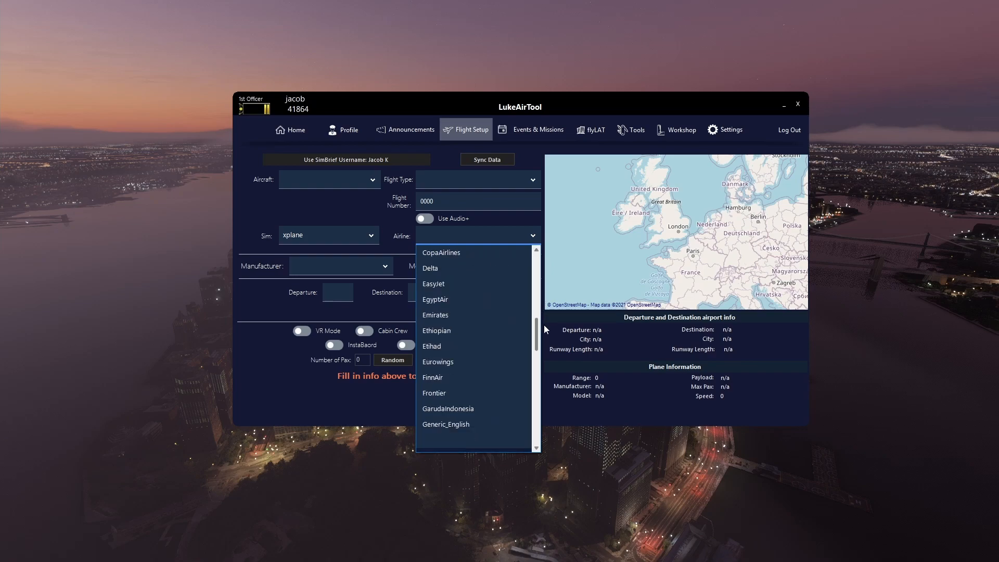